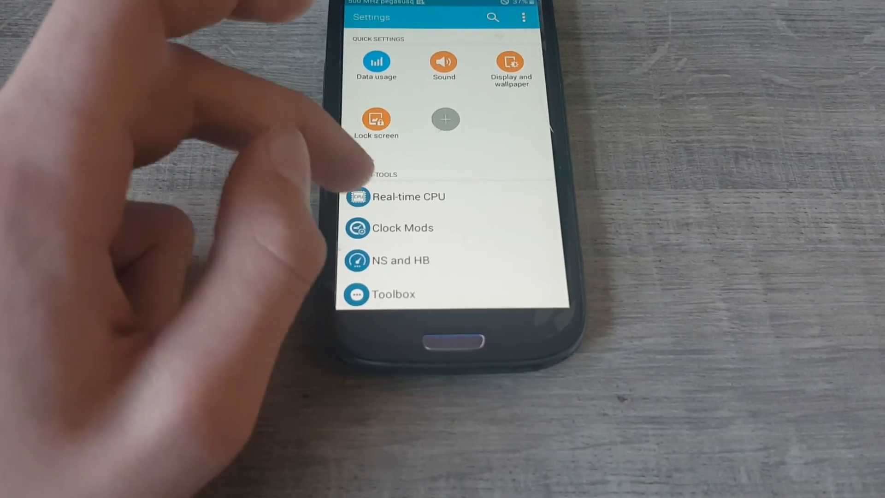
{"action": "scroll", "scroll_direction": "down", "scroll_amount": 3}
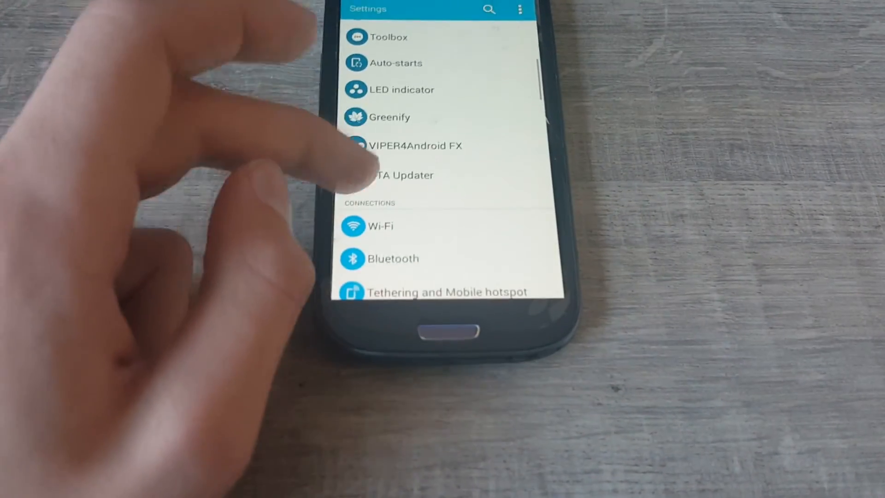